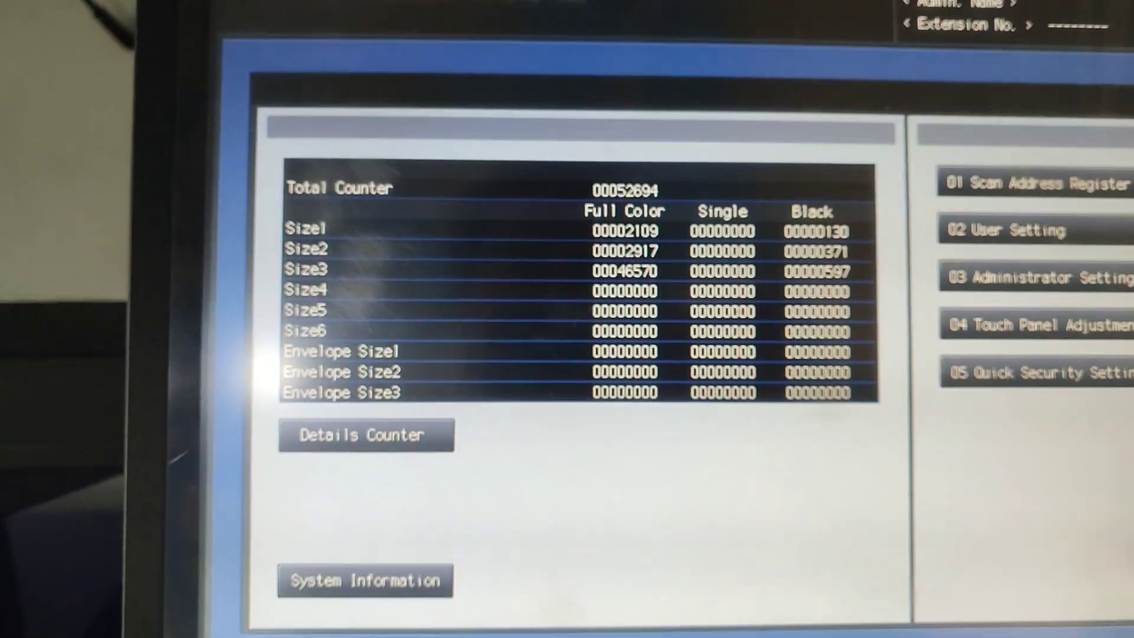
Step: Open the exported counter list in Notepad and scroll to the per-paper-size copy table showing 3185 A3 sheets
left_click(366, 435)
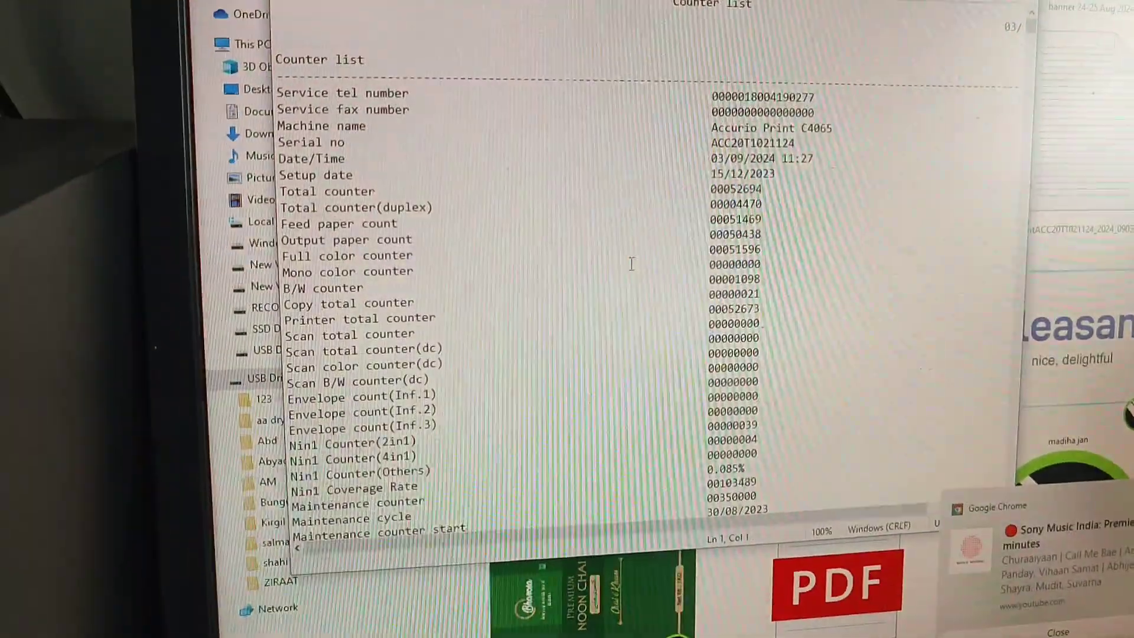
scroll("down", 3)
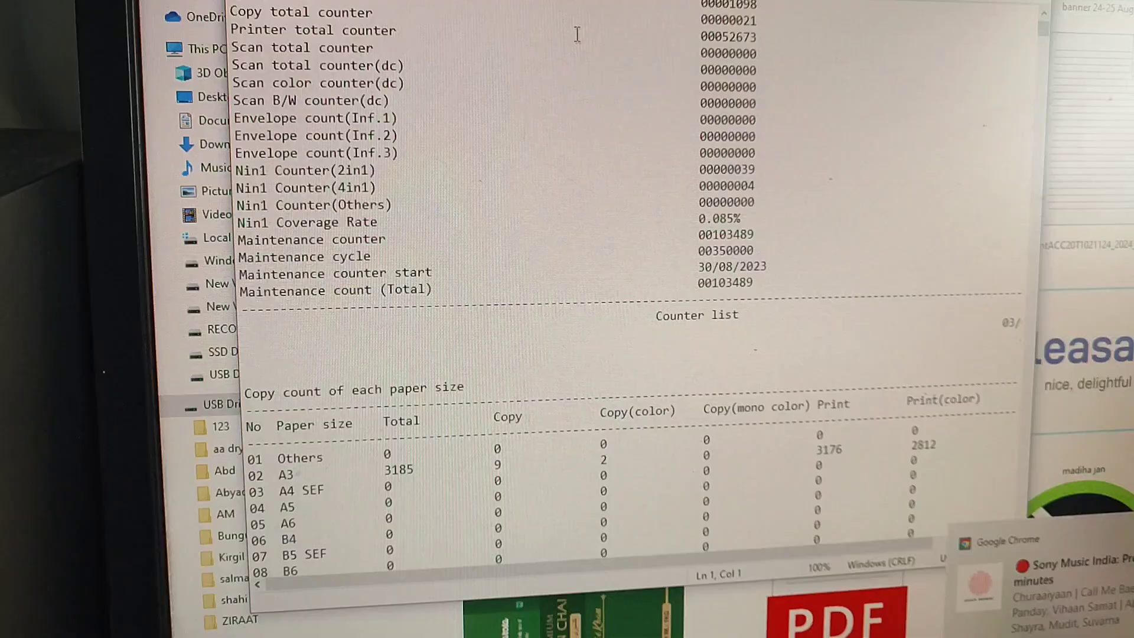